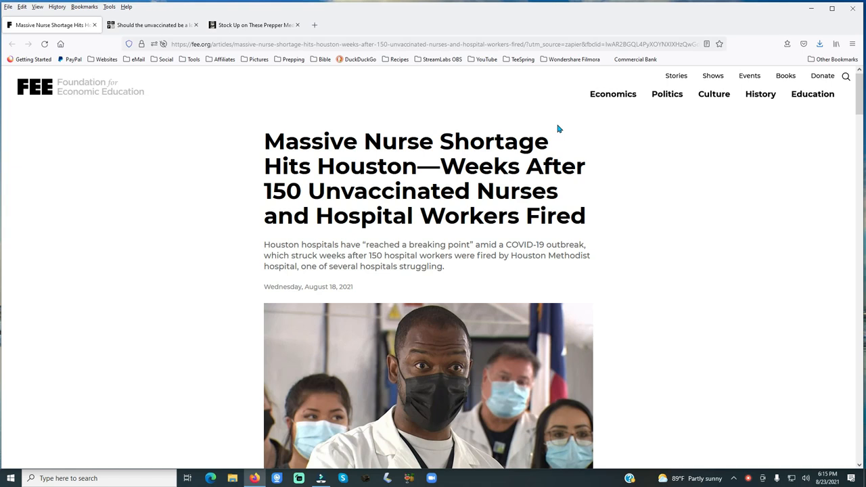
mouse_move(196, 170)
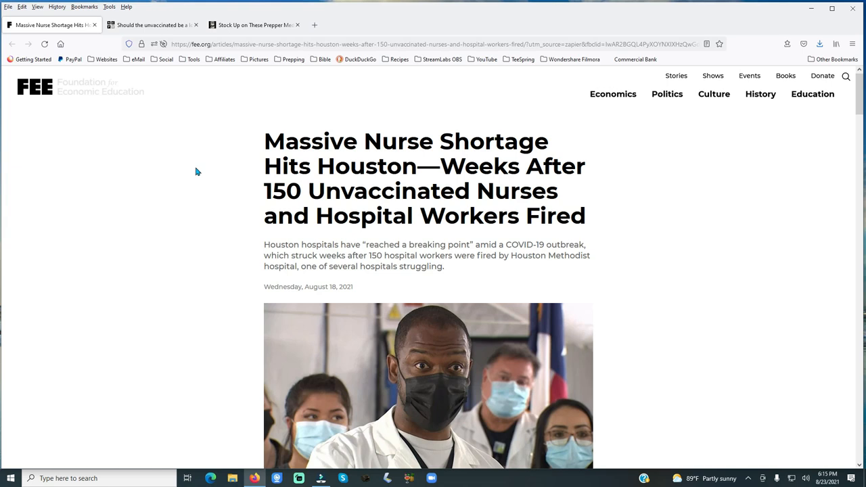
mouse_move(370, 195)
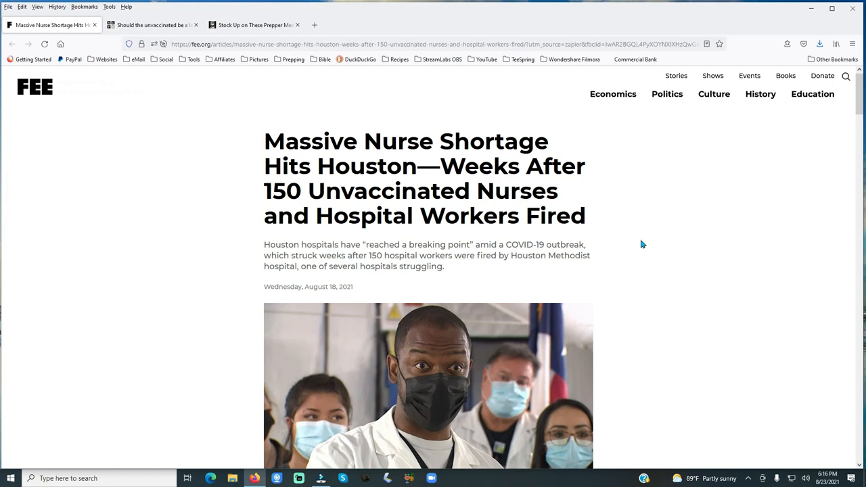
- Scroll to the article's opening paragraphs about Jennifer Bridges and the fired Houston Methodist workers
scroll("down", 3)
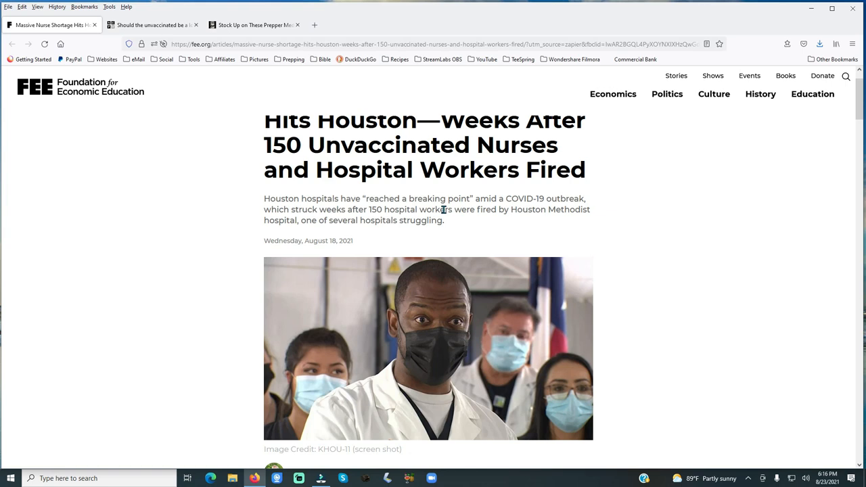
mouse_move(595, 223)
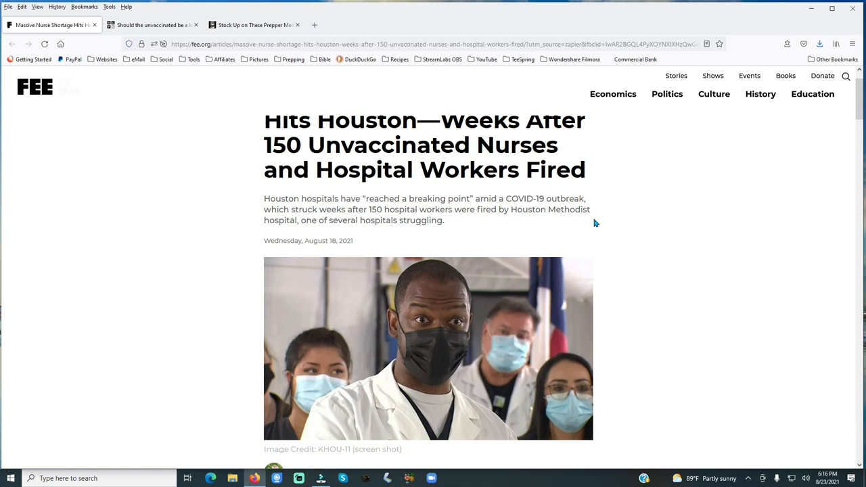
scroll("down", 3)
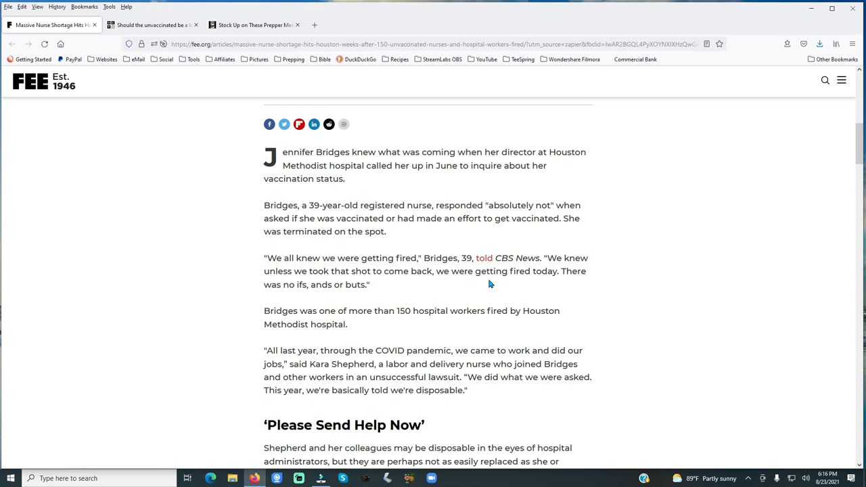
mouse_move(541, 284)
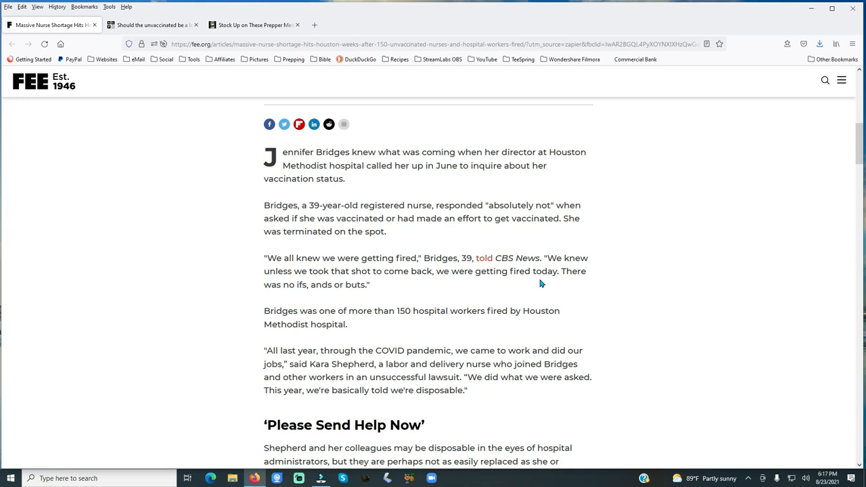
scroll("down", 3)
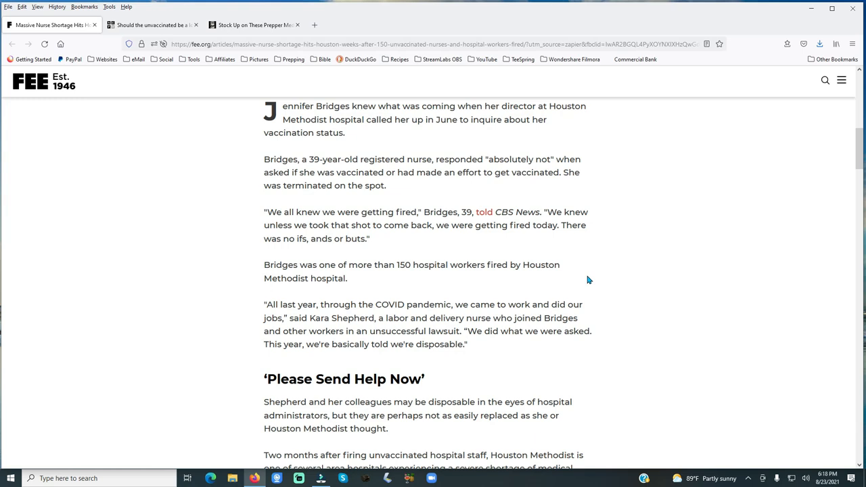
- Scroll past the Cobra Effects section to the Cobra Effect explanation and embedded YouTube video
scroll("down", 3)
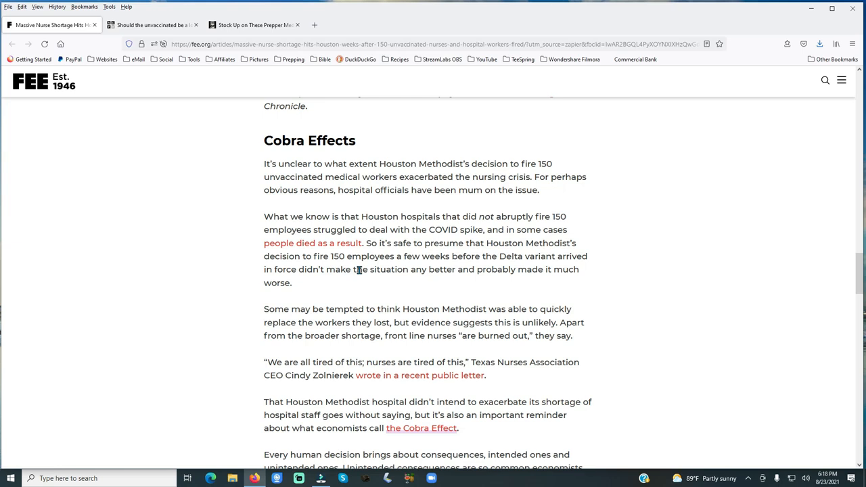
mouse_move(327, 281)
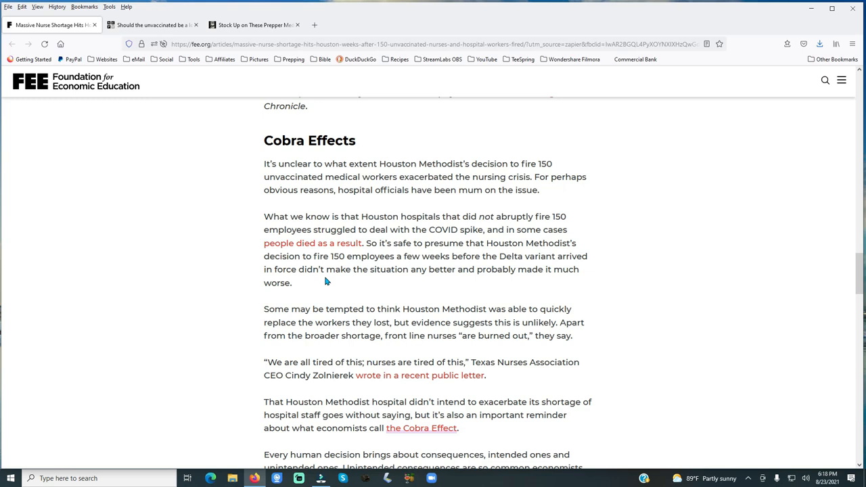
mouse_move(506, 280)
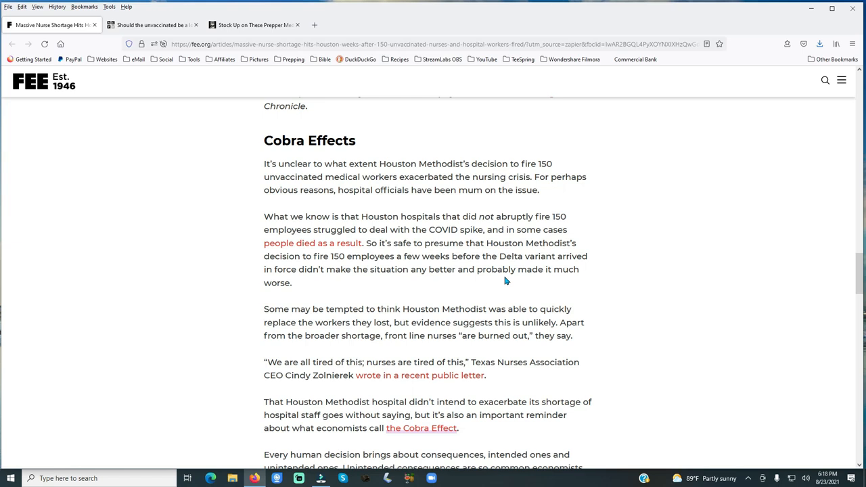
scroll("down", 3)
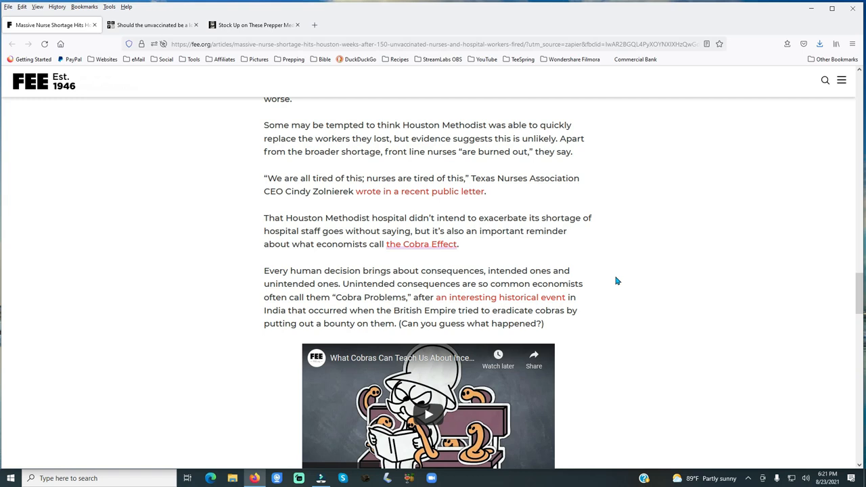
- Switch to the 'Should the unvaccinated be a lower priority for health care?' tab and return to its top
left_click(149, 25)
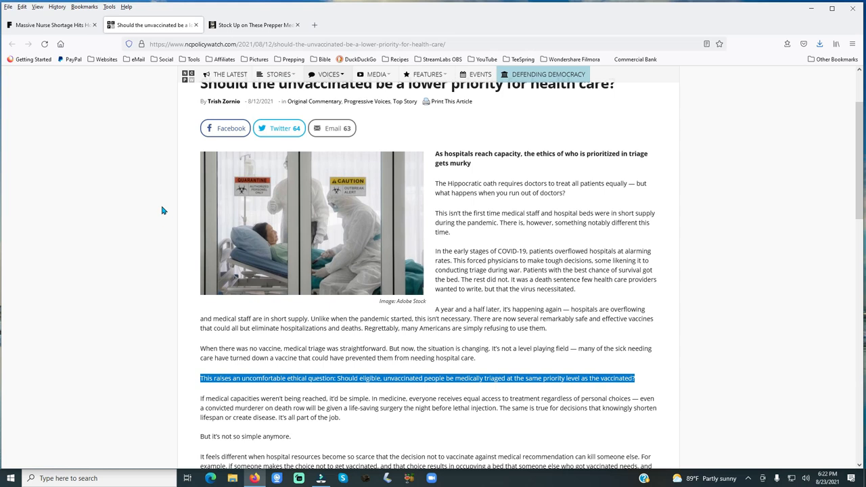
scroll("up", 3)
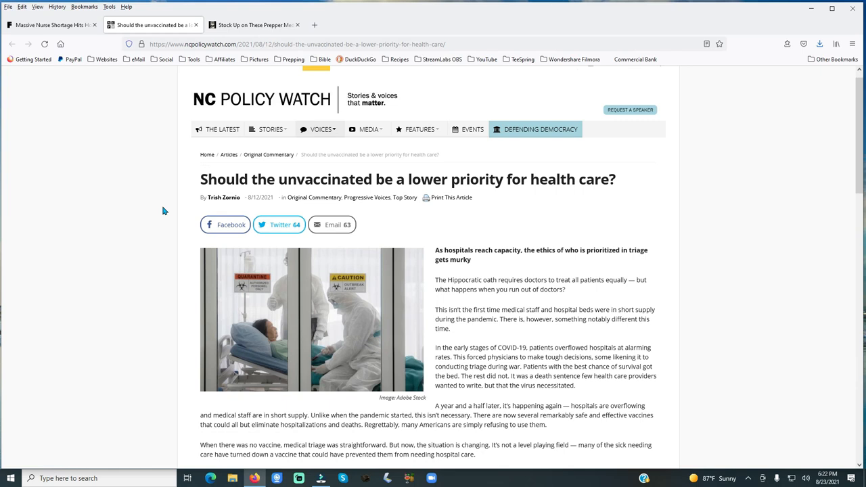
- Switch to The Organic Prepper tab and scroll to the Pain Relief and Wound Care: Bandages lists
scroll("down", 3)
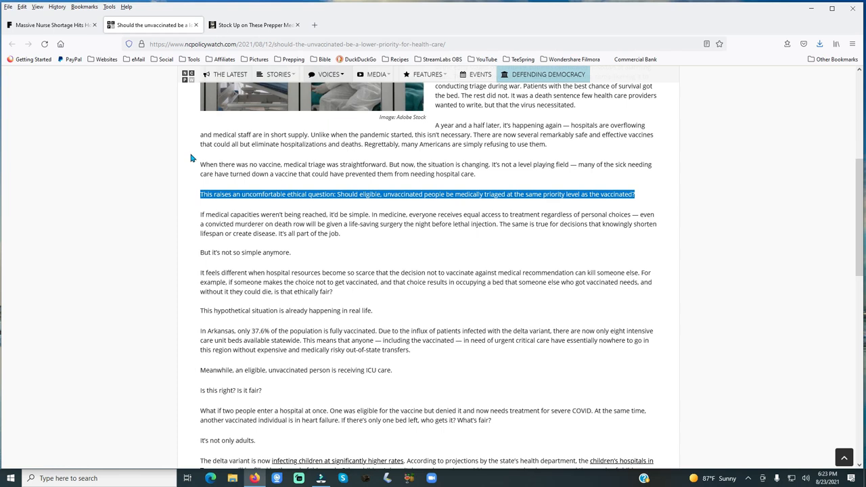
left_click(255, 25)
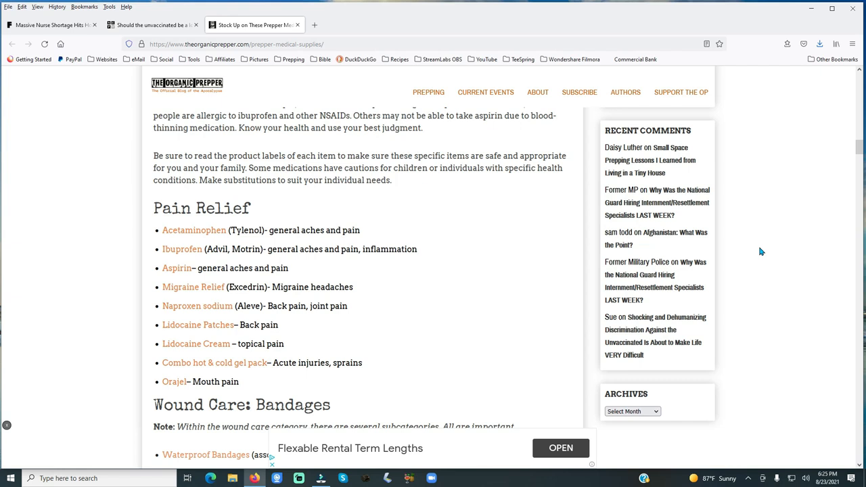
scroll("down", 3)
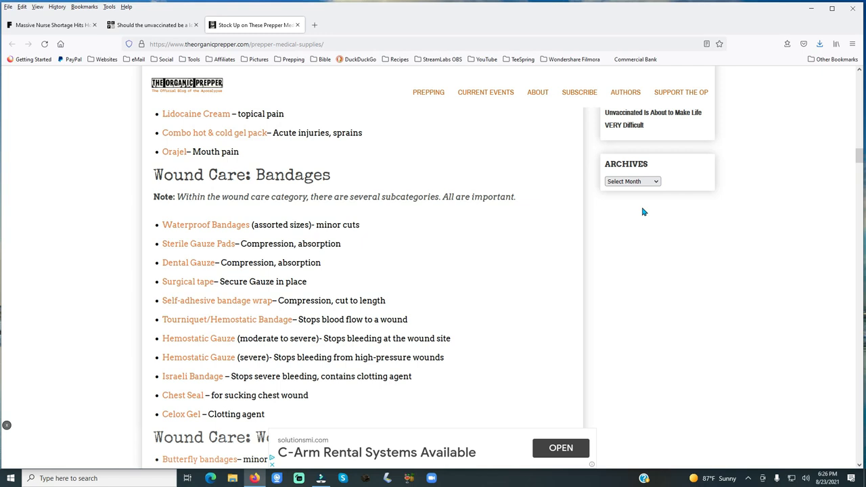
mouse_move(643, 217)
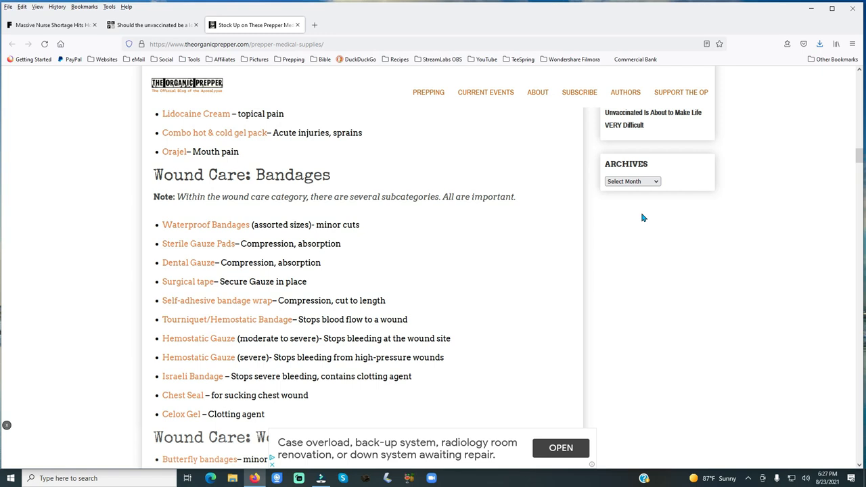
- Scroll to the Wound Care: Wound Closures list and the start of Wound Wash
scroll("down", 3)
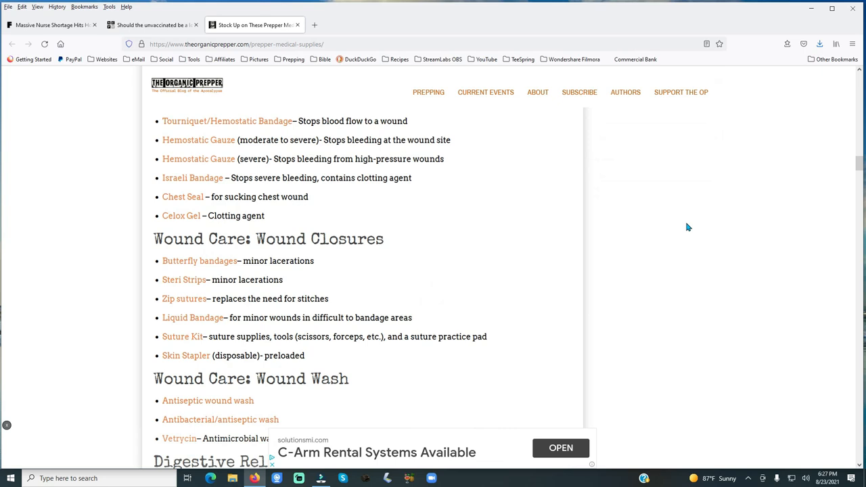
- Scroll to the Digestive Relief and Allergy Relief lists and the start of Respiratory Relief
scroll("down", 3)
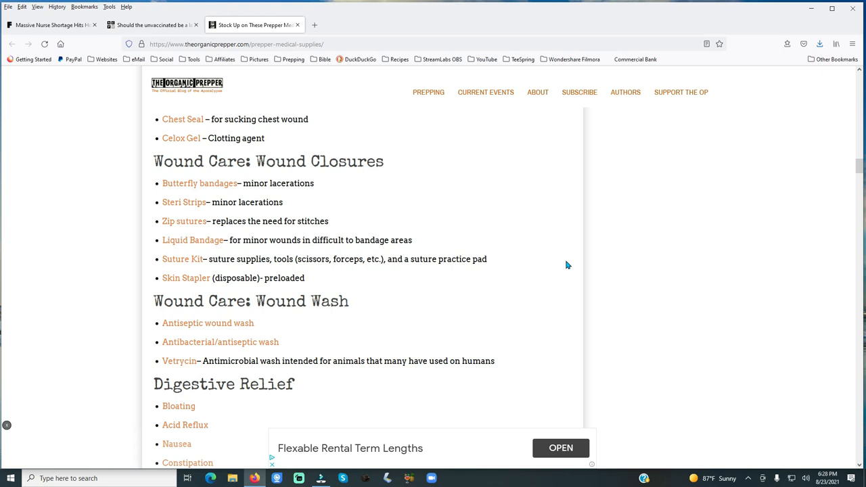
scroll("down", 3)
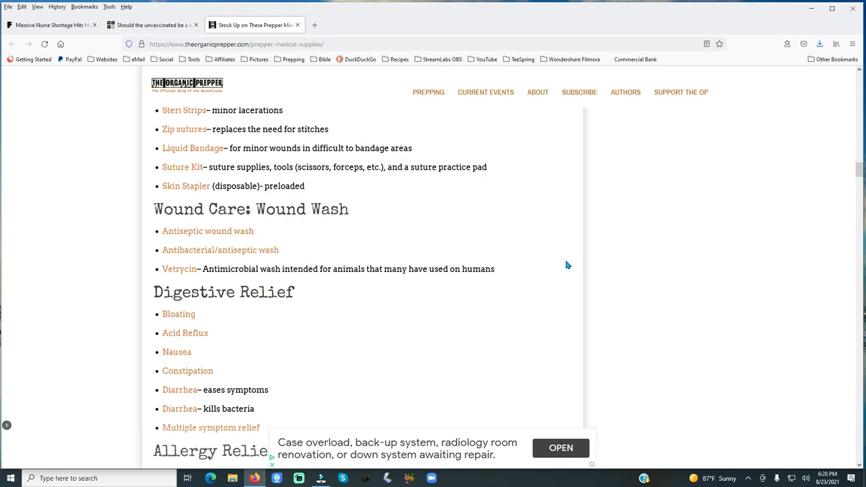
scroll("down", 3)
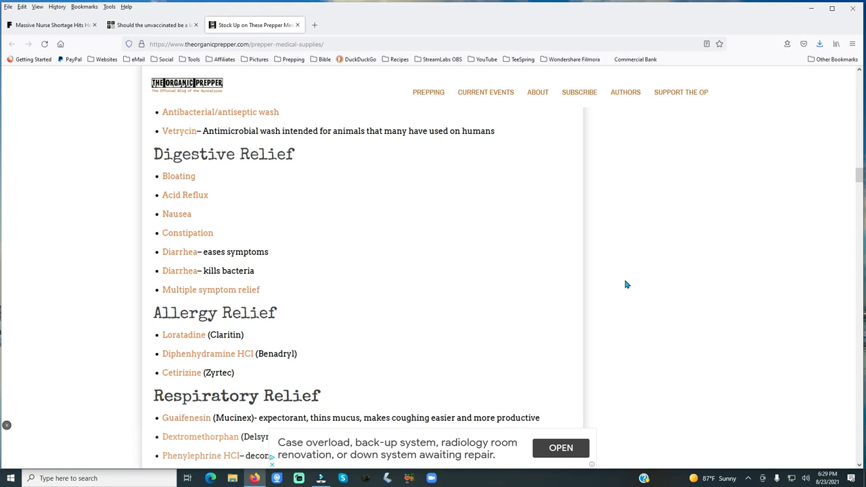
- Scroll to show the full Respiratory Relief list with Skin Relief beginning below
scroll("down", 3)
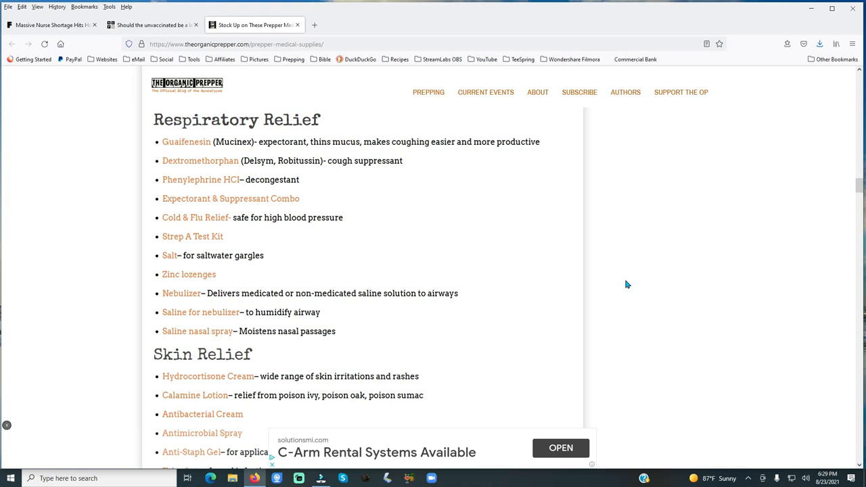
- Scroll past Skin Relief to the Women's Health, UTIs and start of Other Tools sections
scroll("down", 3)
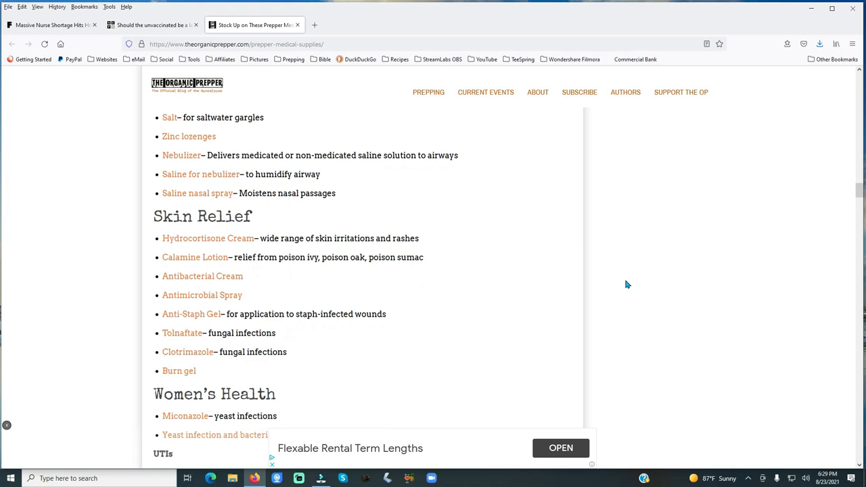
scroll("down", 3)
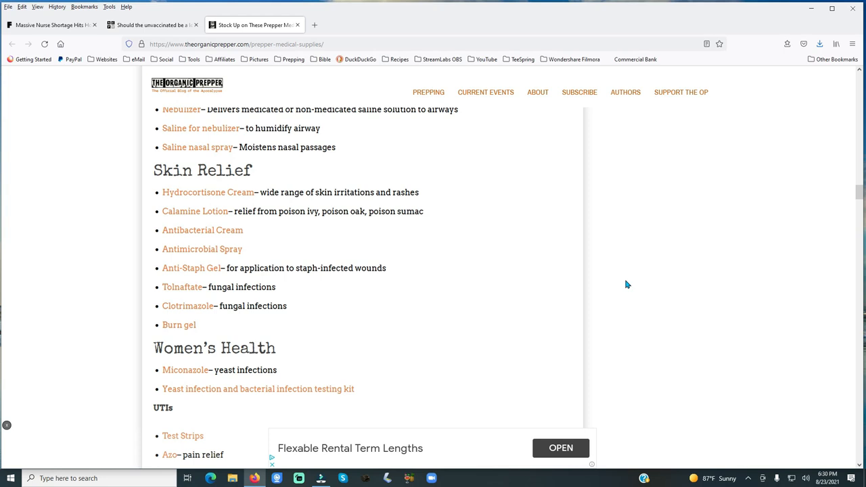
scroll("down", 3)
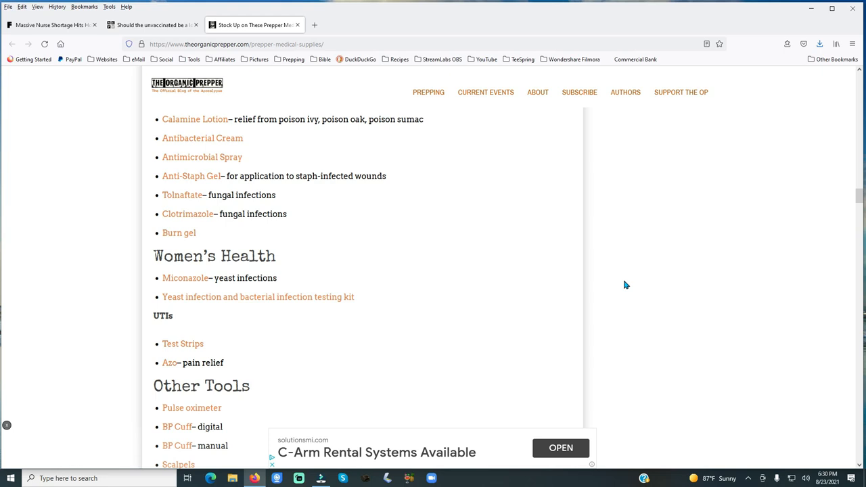
- Scroll to the full Other Miscellaneous Prepper Medical Supplies list and 'It's Crucial to Know' section
scroll("down", 3)
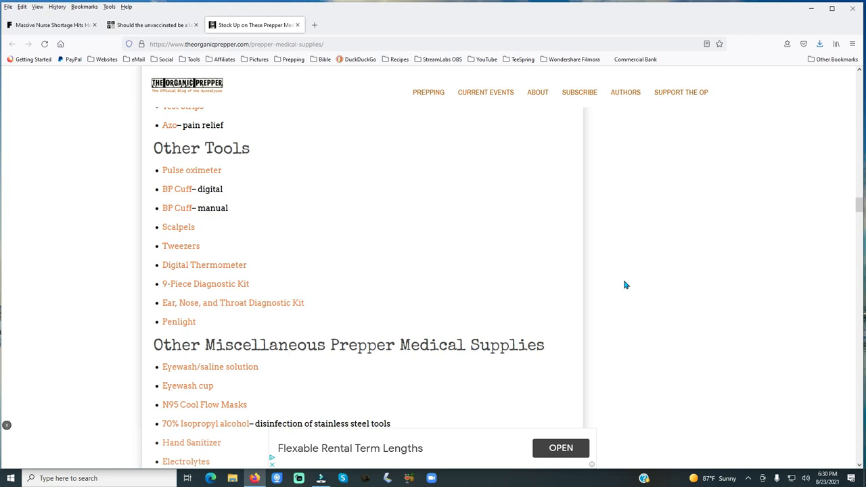
scroll("down", 3)
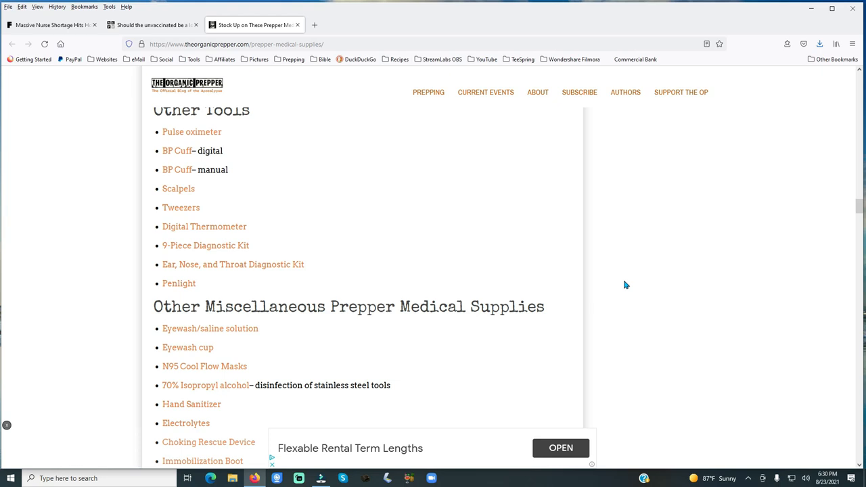
scroll("down", 3)
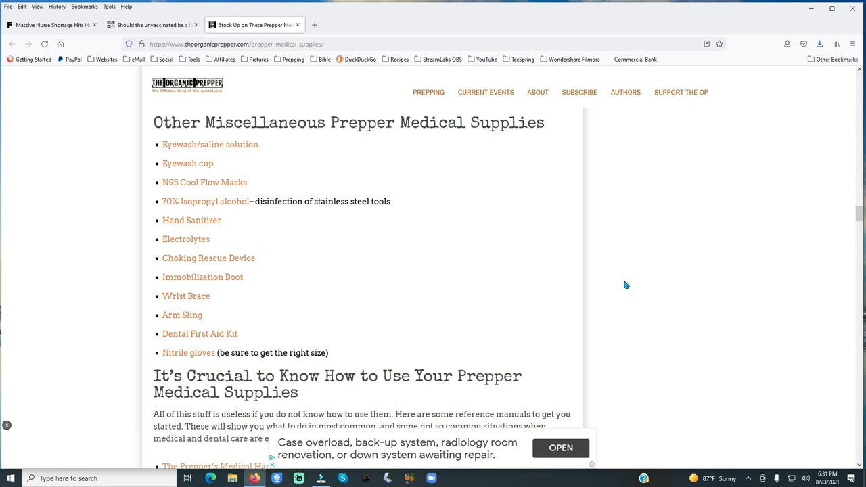